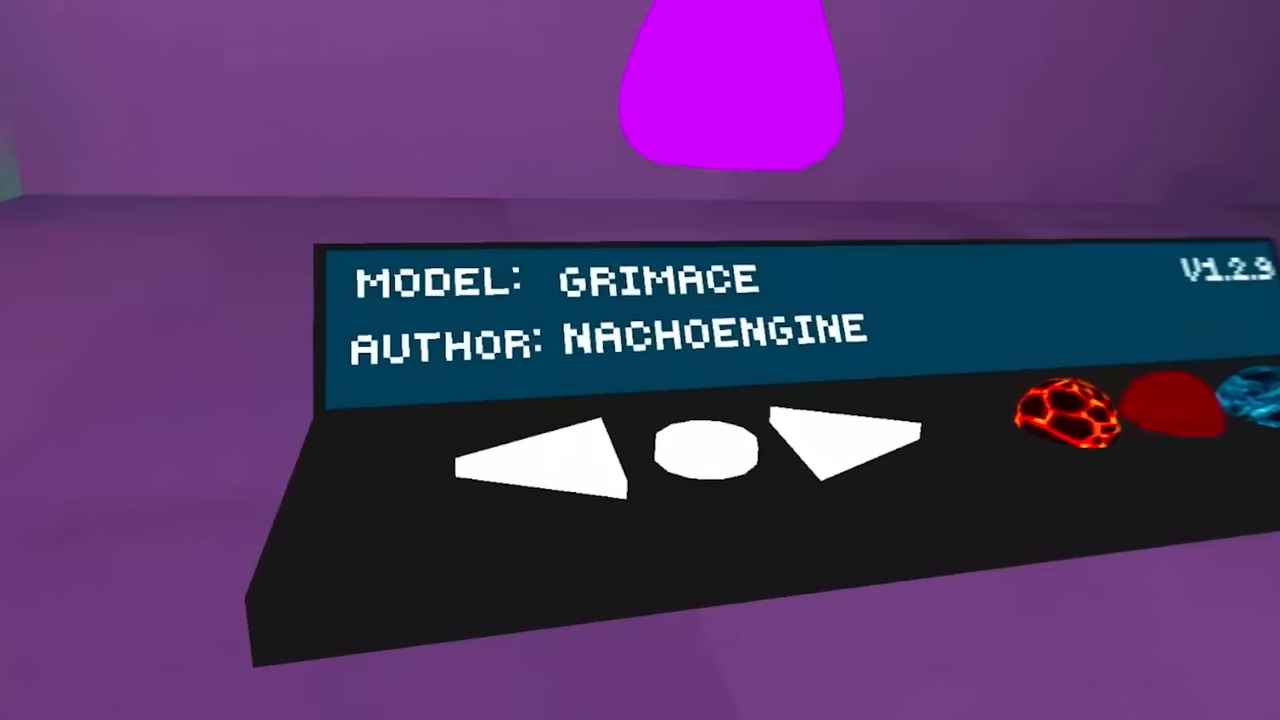
Bring up the Quest system menu with Virtual Desktop paused over the Grimace model
left_click(835, 450)
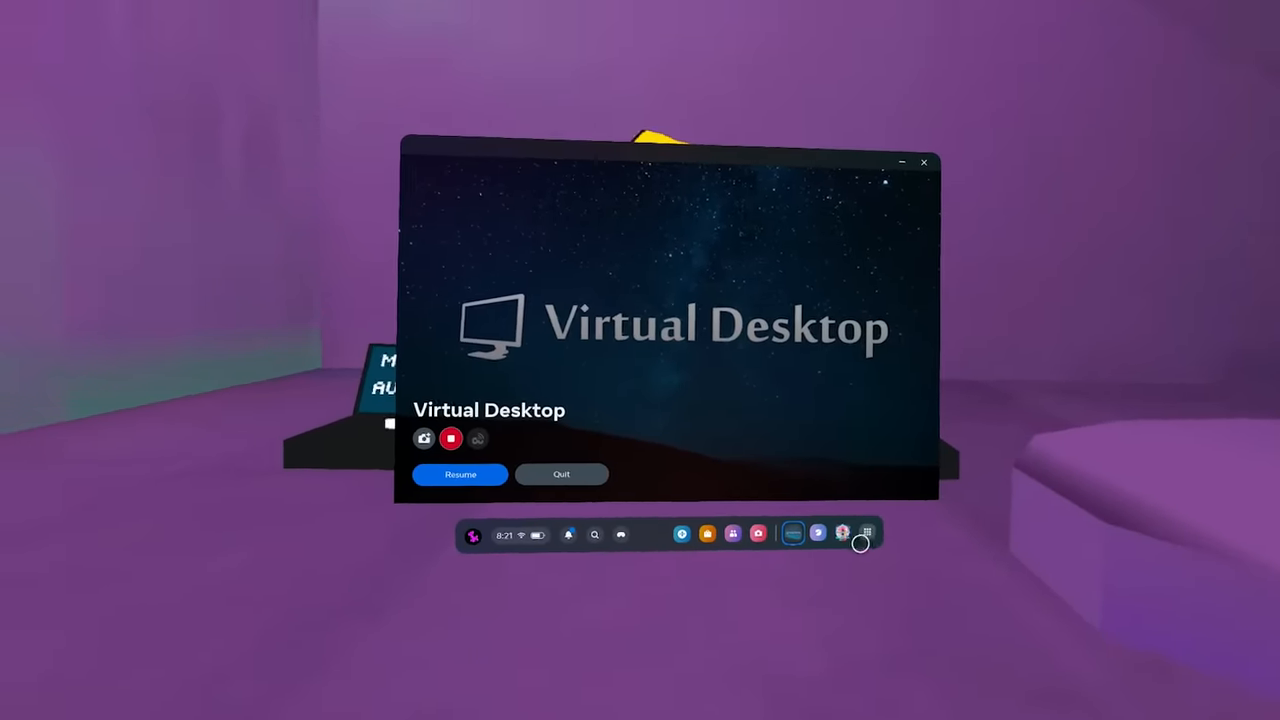
Open the App Library and scroll down through the installed games
left_click(867, 532)
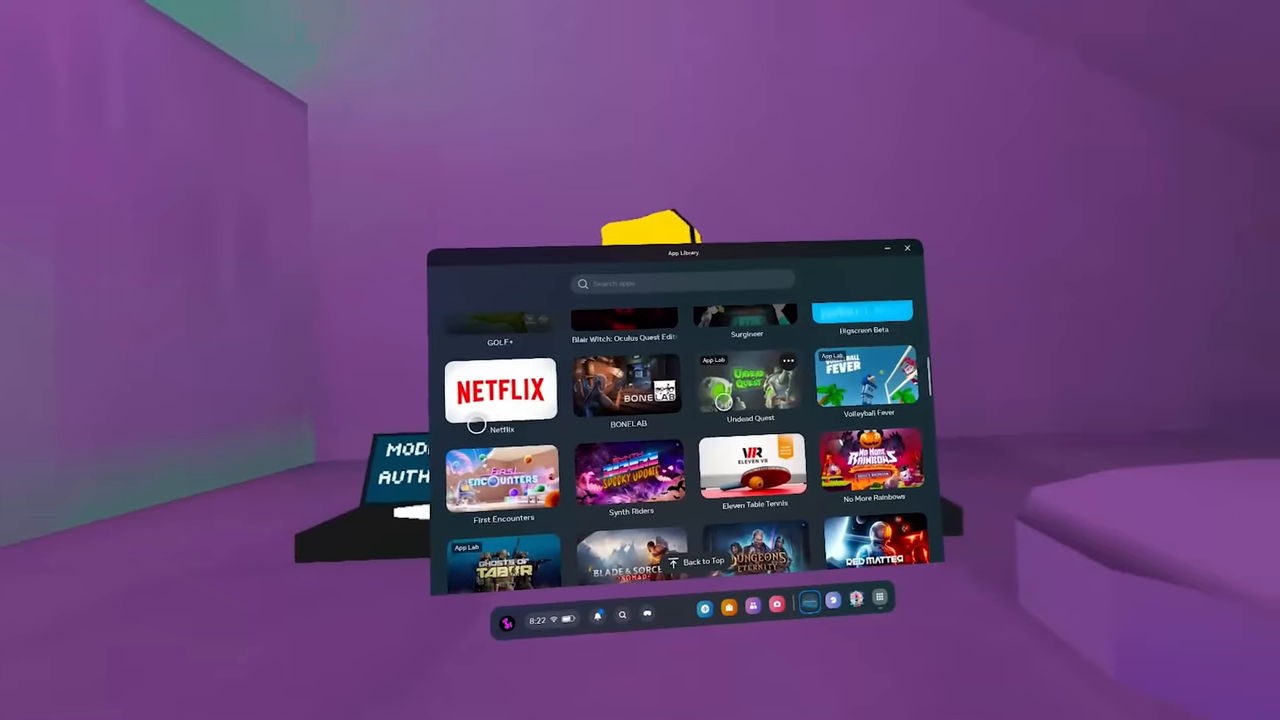
scroll("down", 3)
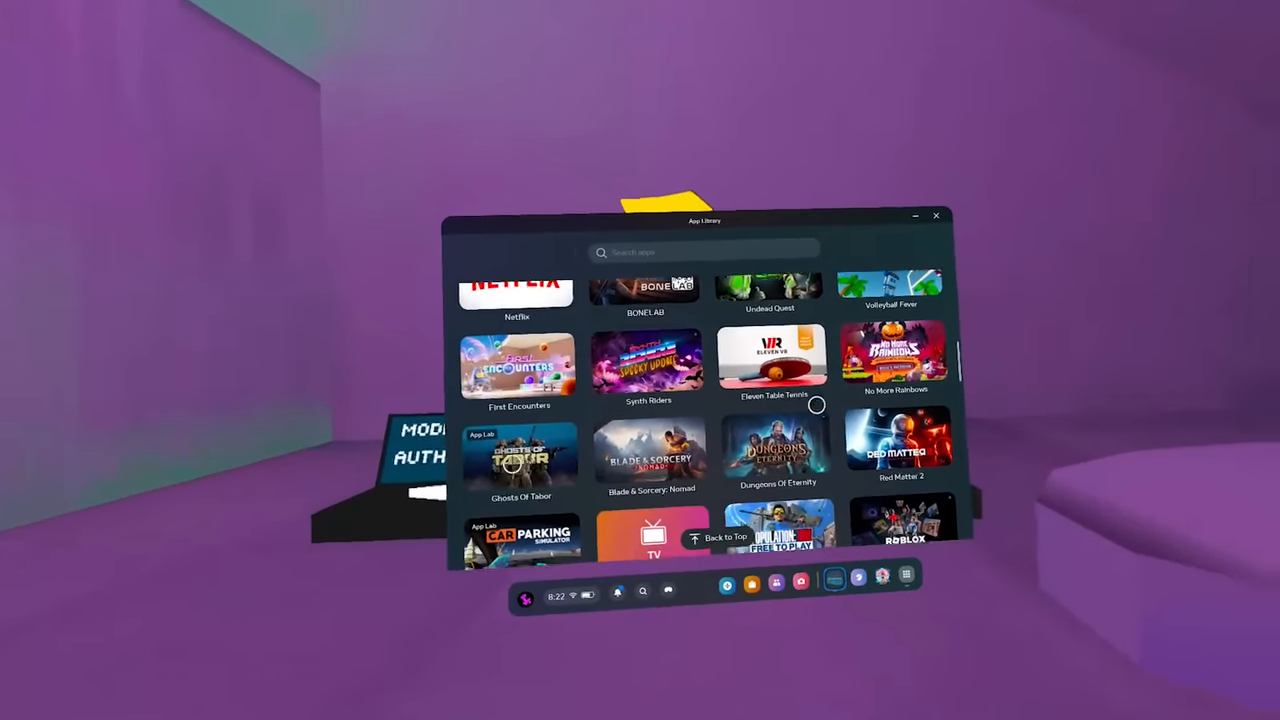
scroll("down", 3)
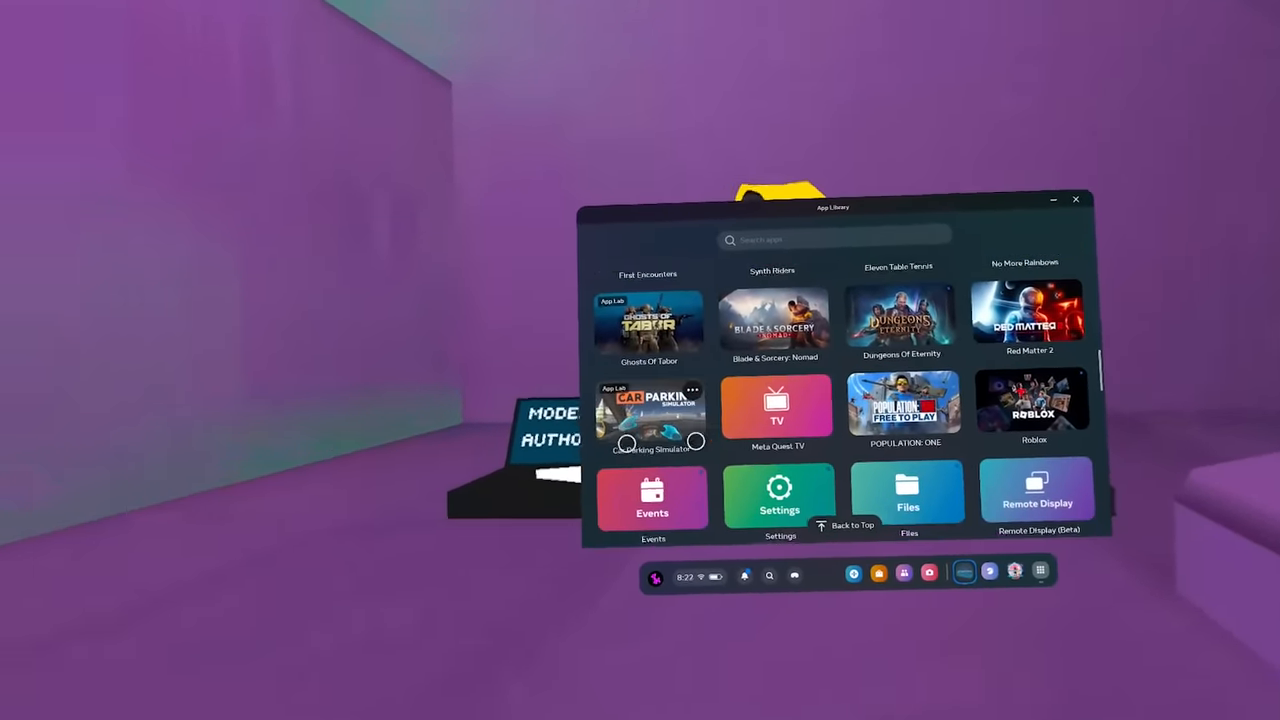
scroll("down", 3)
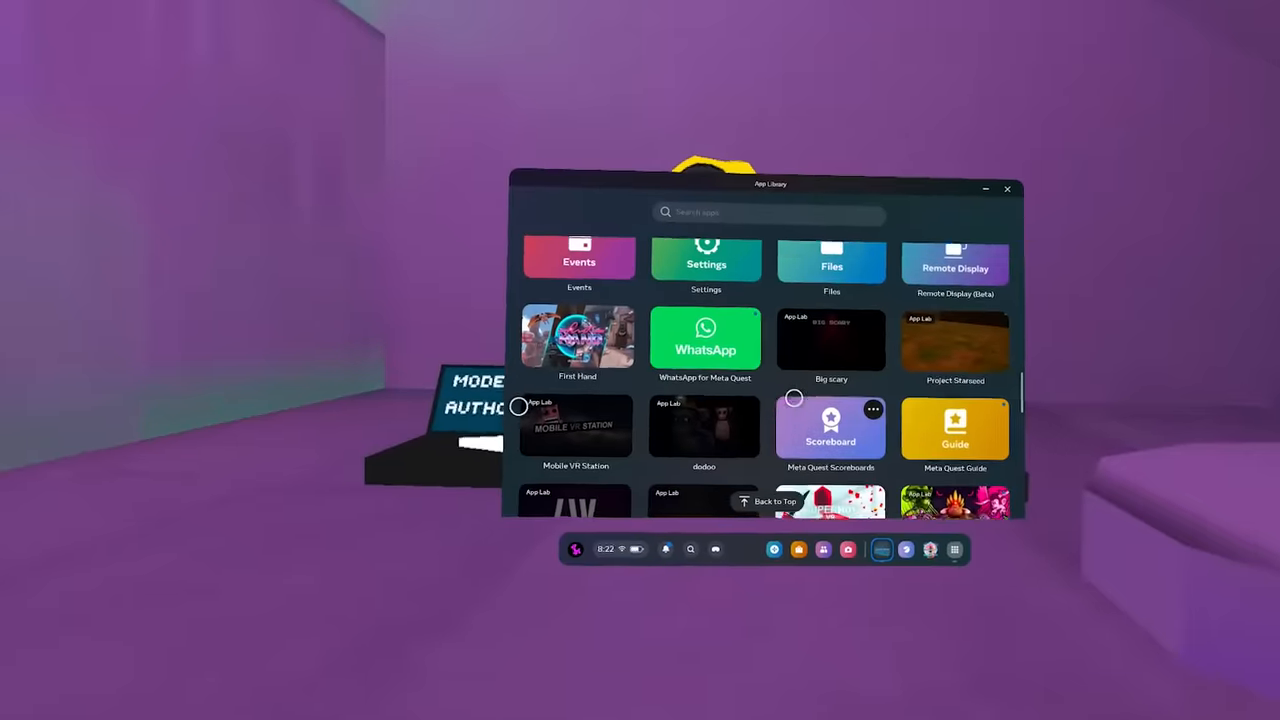
scroll("down", 3)
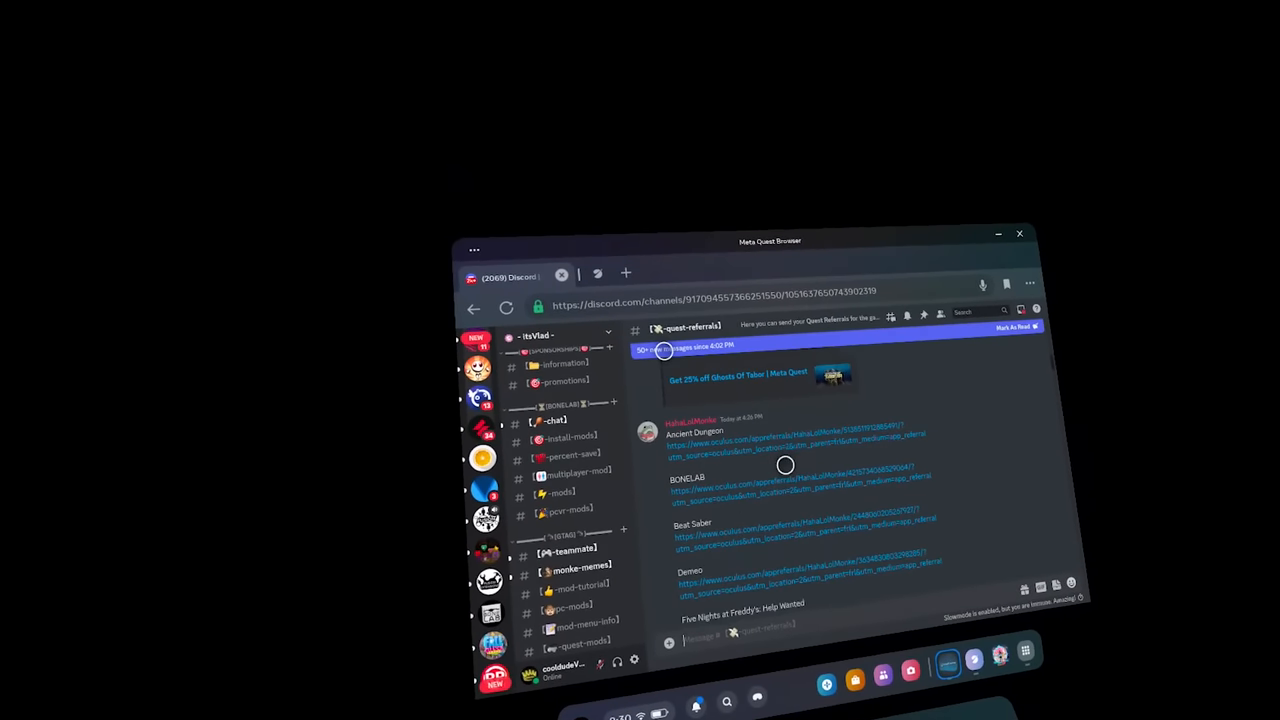
Scroll down through the quest-referrals channel's game referral links
scroll("down", 3)
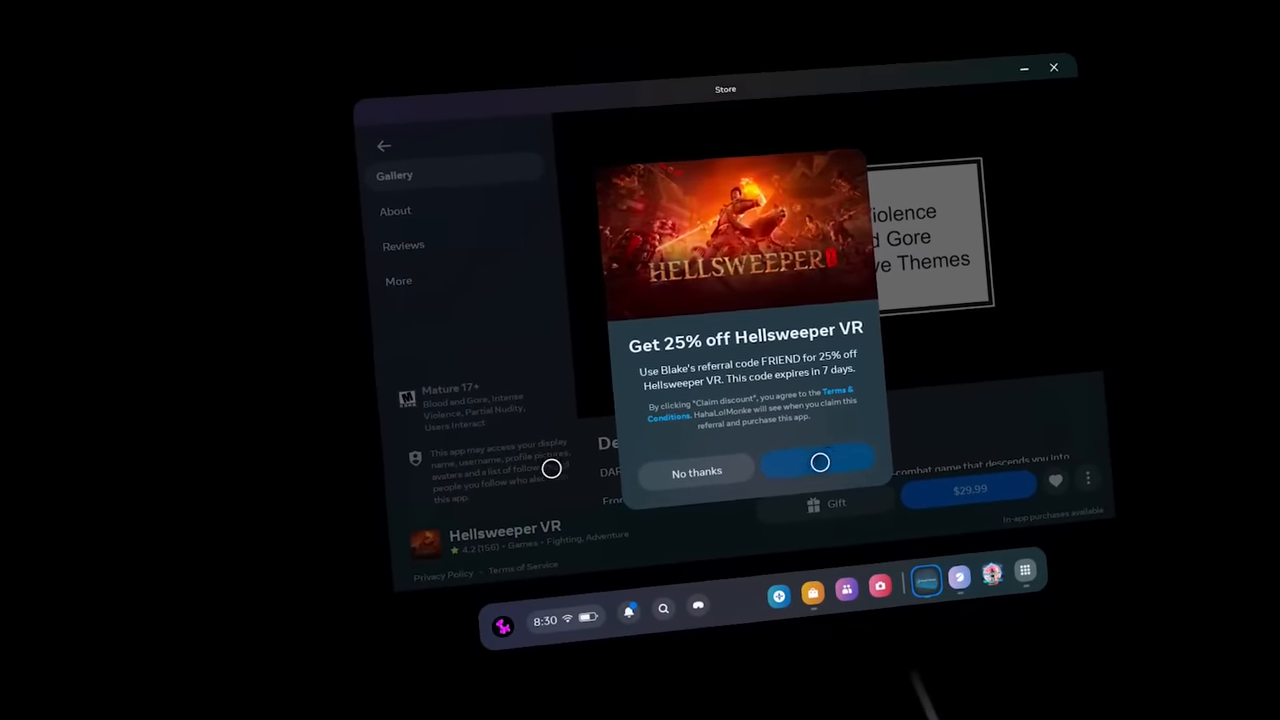
Claim the 25% Hellsweeper VR discount, cancel the $29.99 checkout, and skip wishlisting
left_click(696, 471)
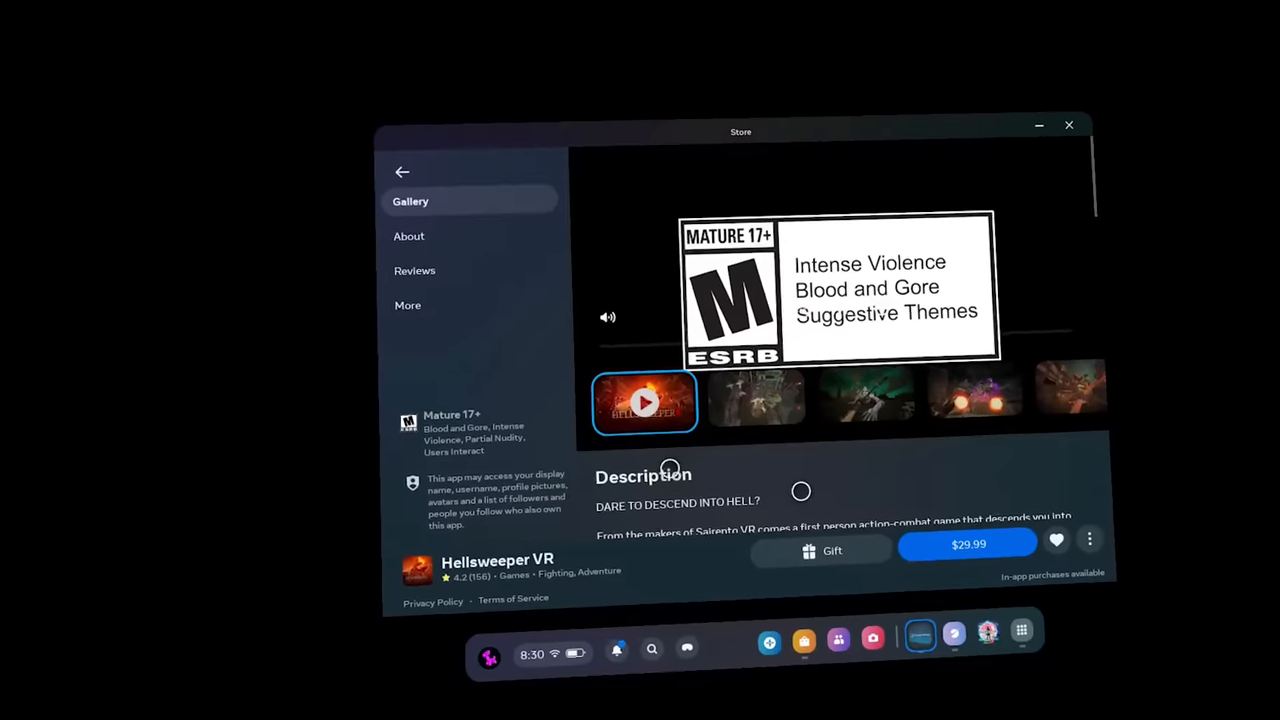
left_click(967, 543)
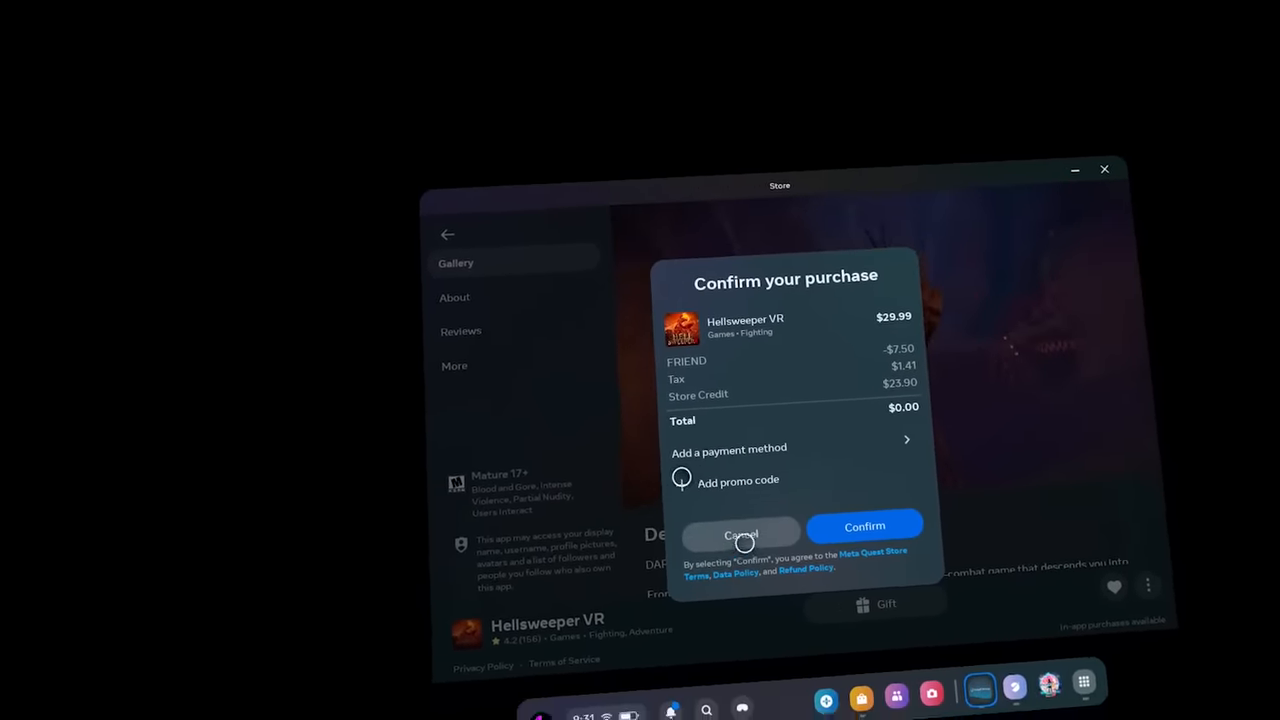
left_click(741, 530)
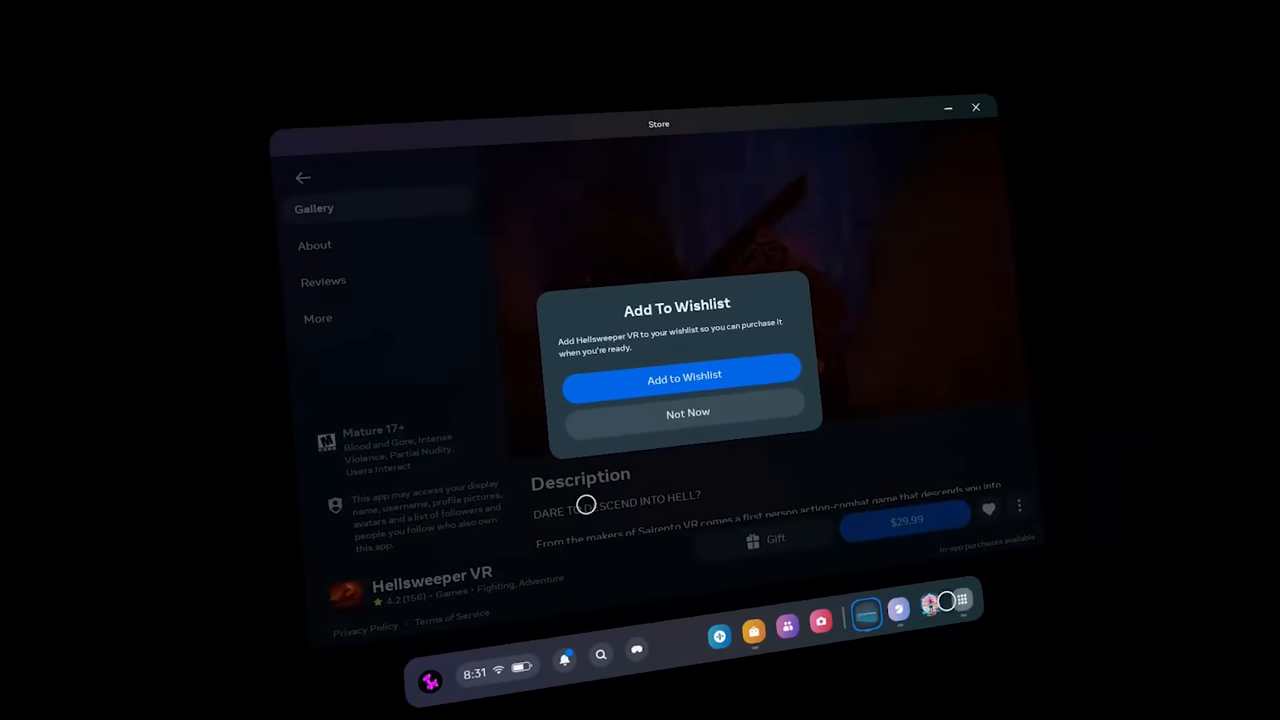
left_click(687, 413)
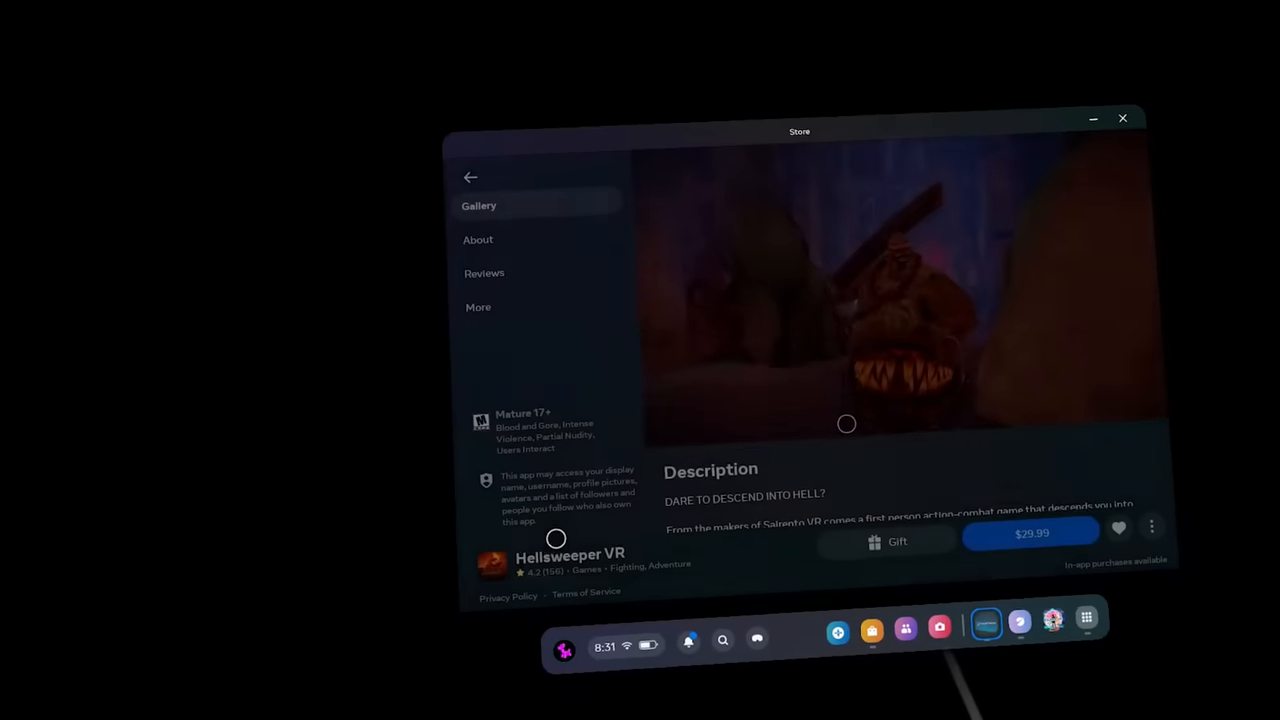